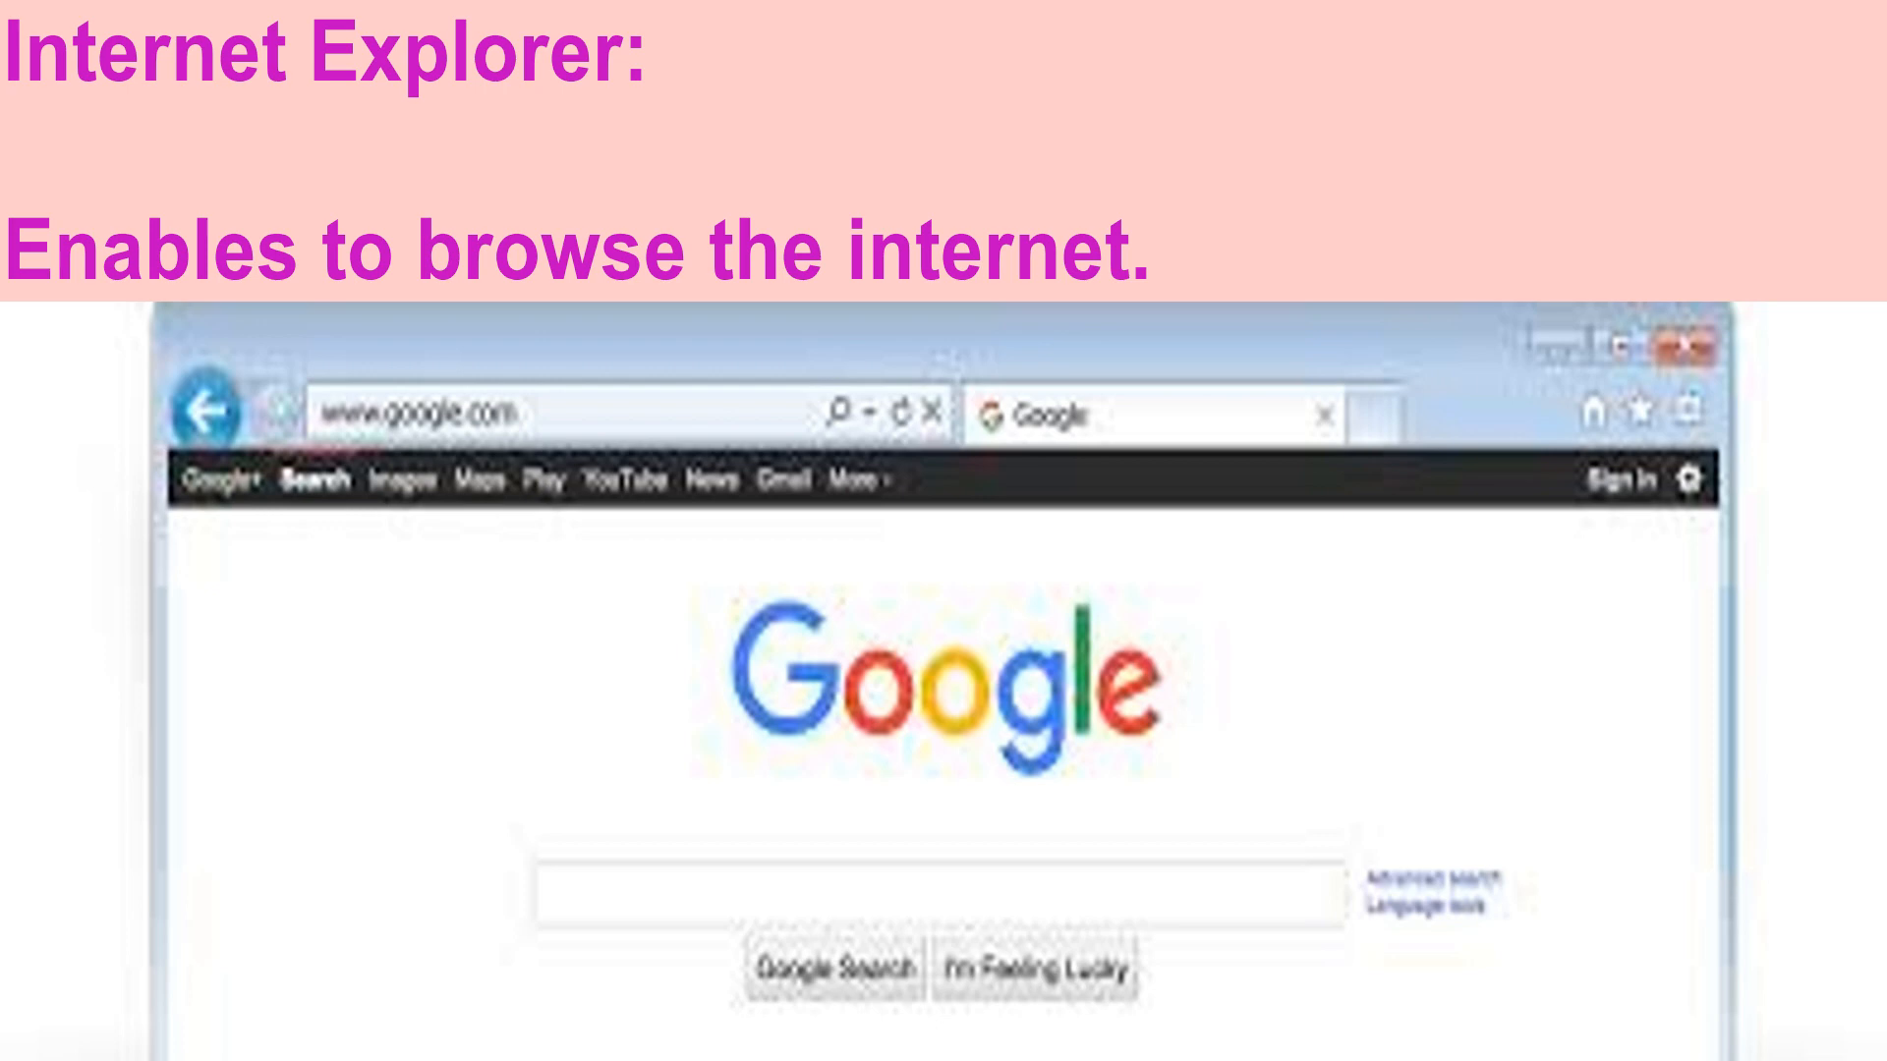
Advance the slideshow from the Internet Explorer slide to the Windows desktop demo.
{"action": "key", "text": "Right"}
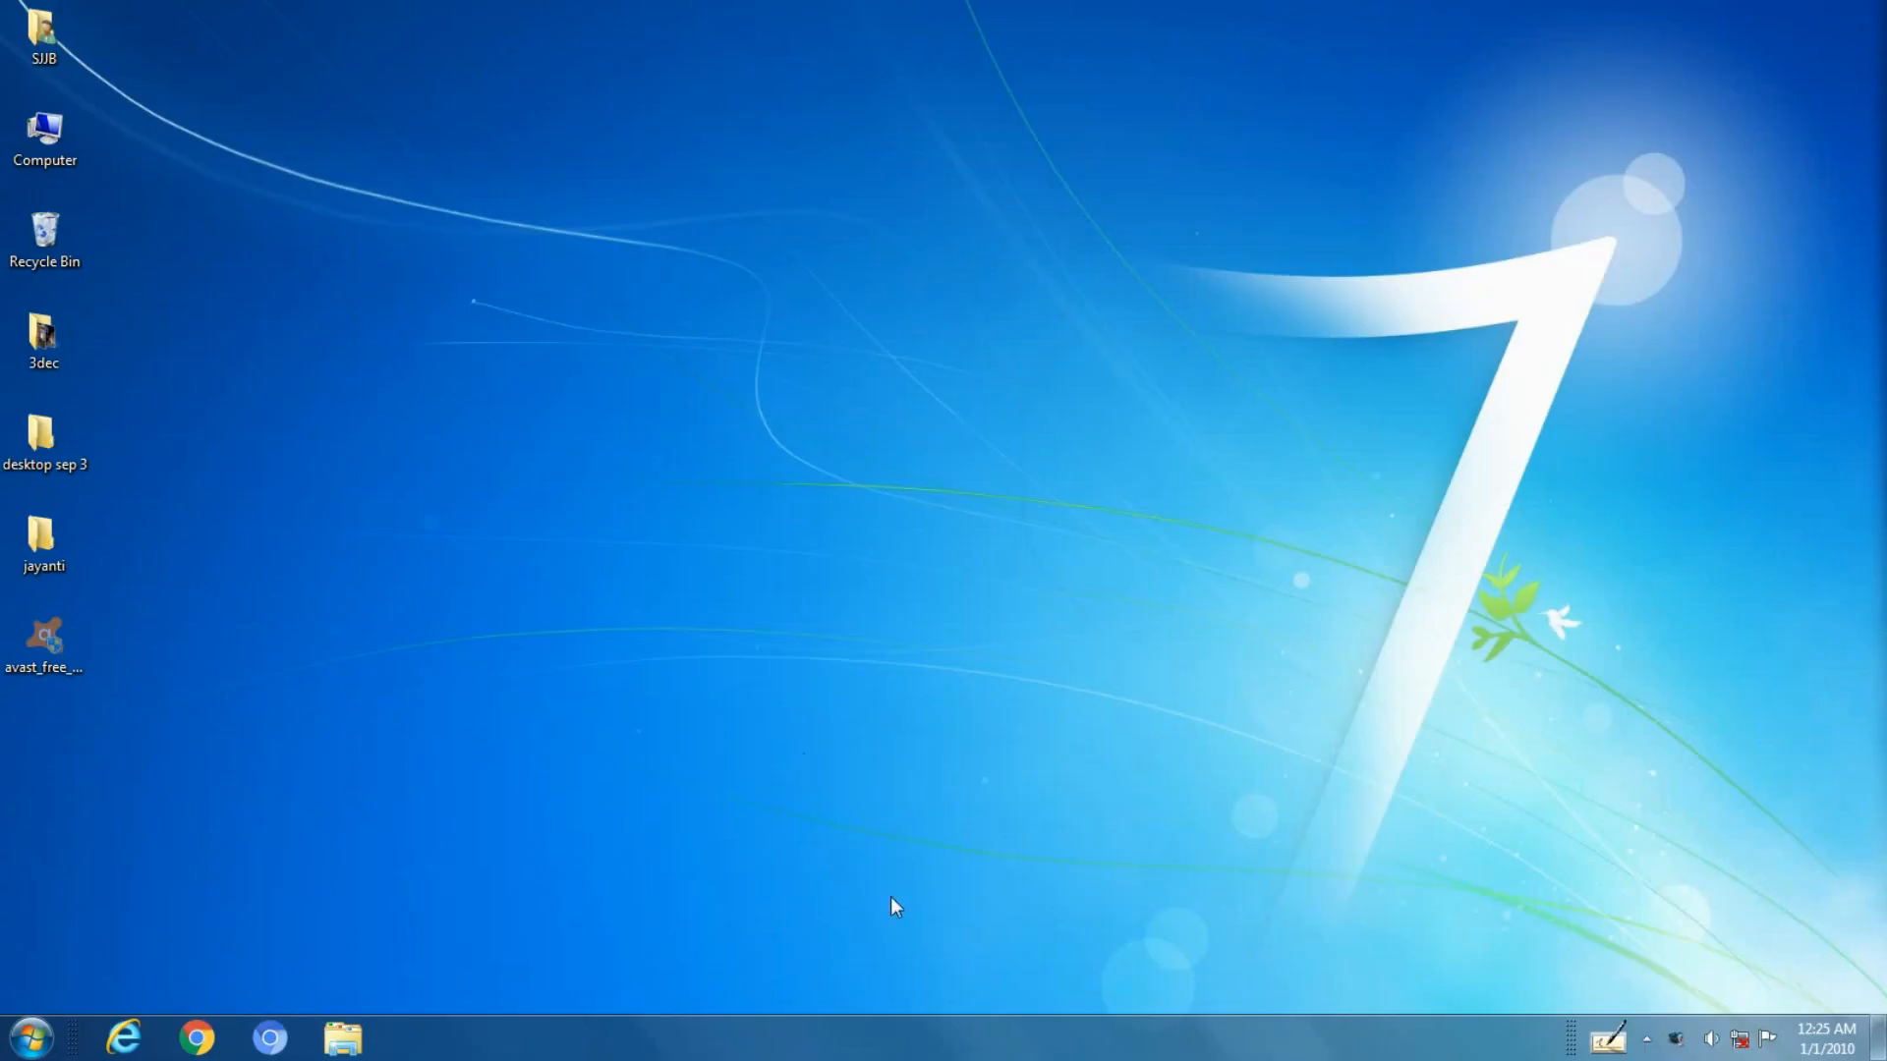
{"action": "mouse_move", "coordinate": [876, 1029]}
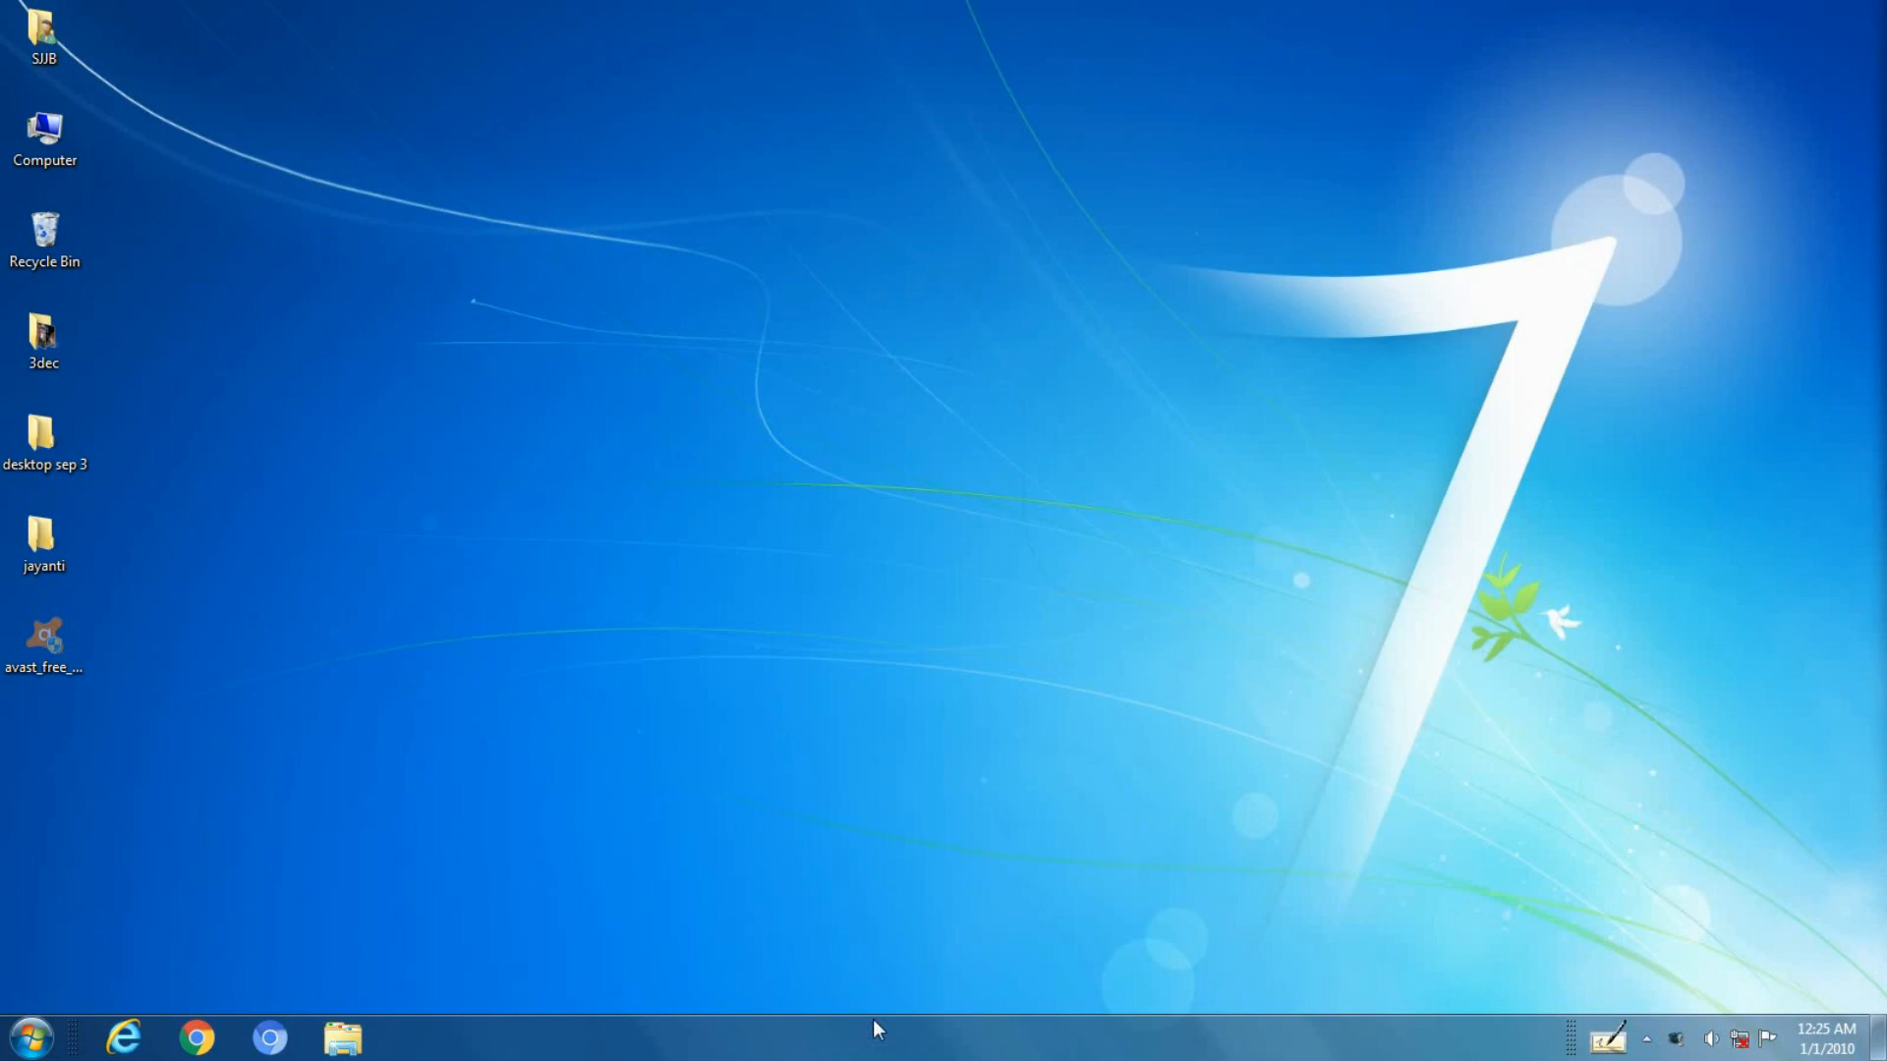
{"action": "mouse_move", "coordinate": [834, 1042]}
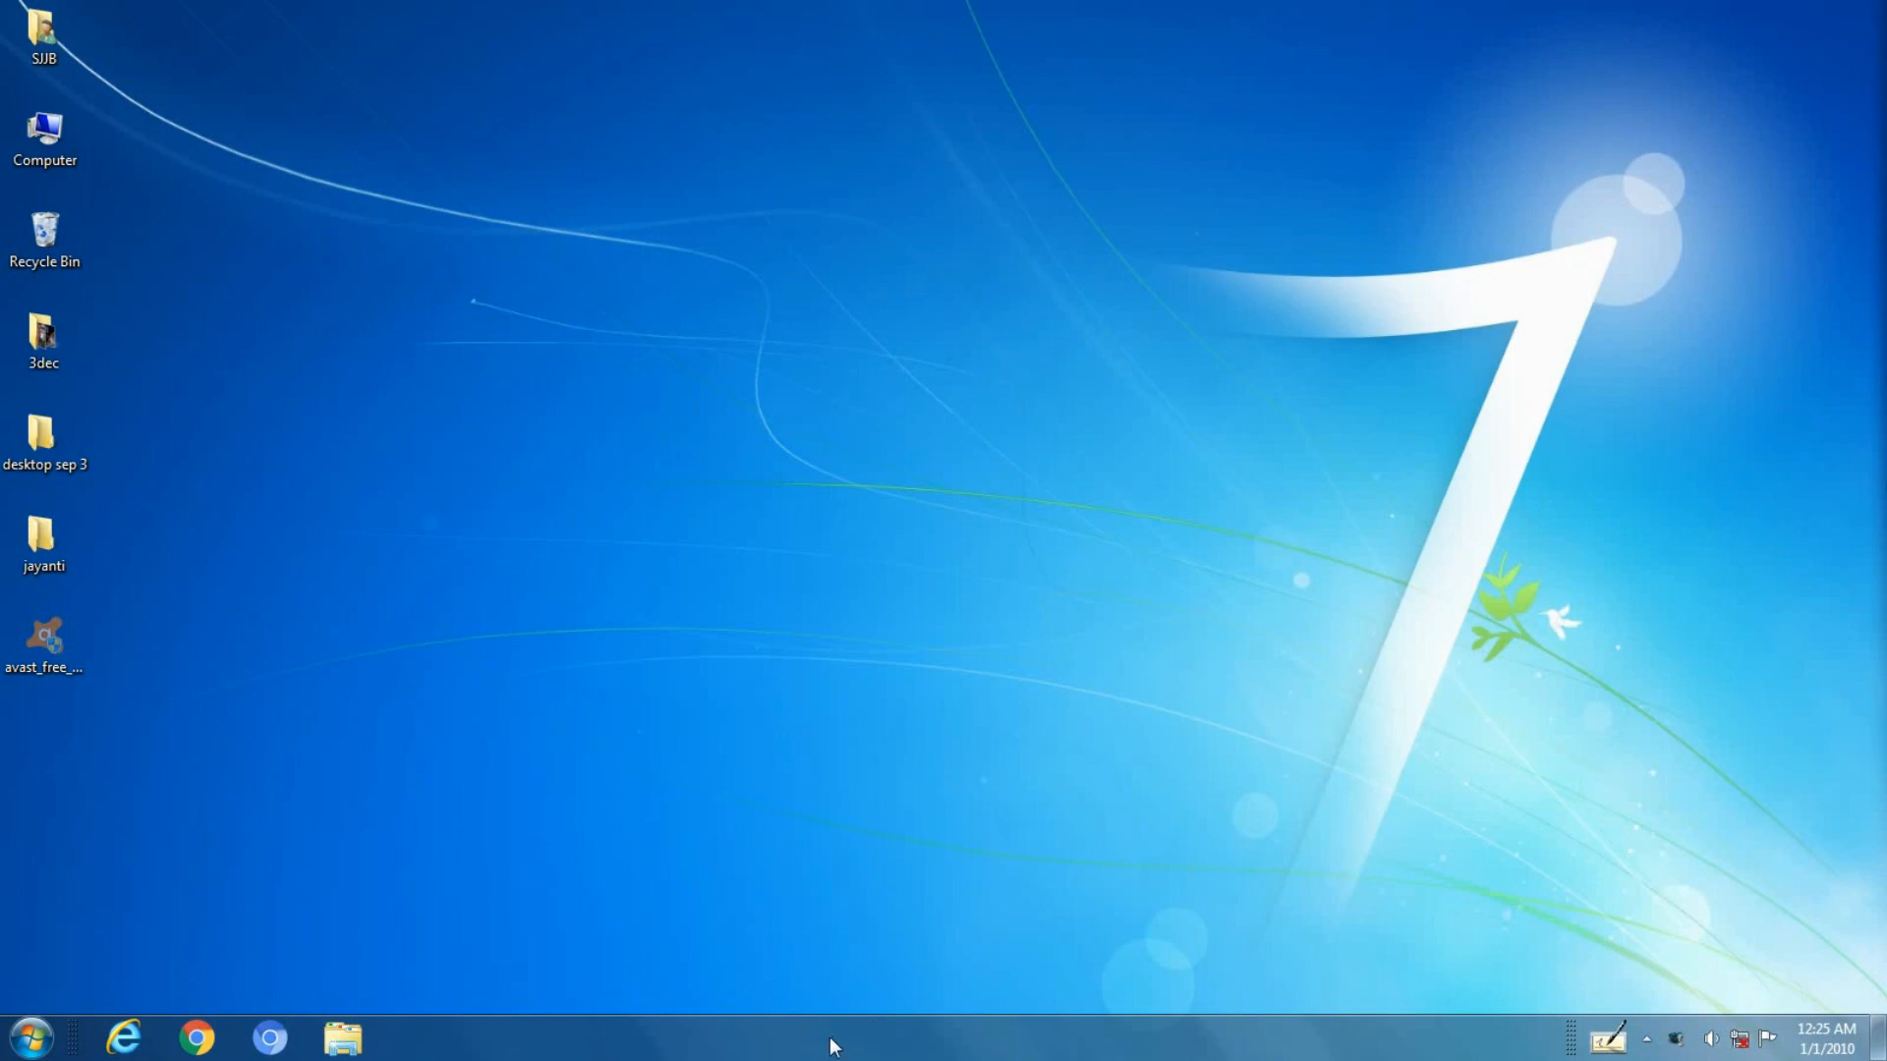
{"action": "mouse_move", "coordinate": [861, 1017]}
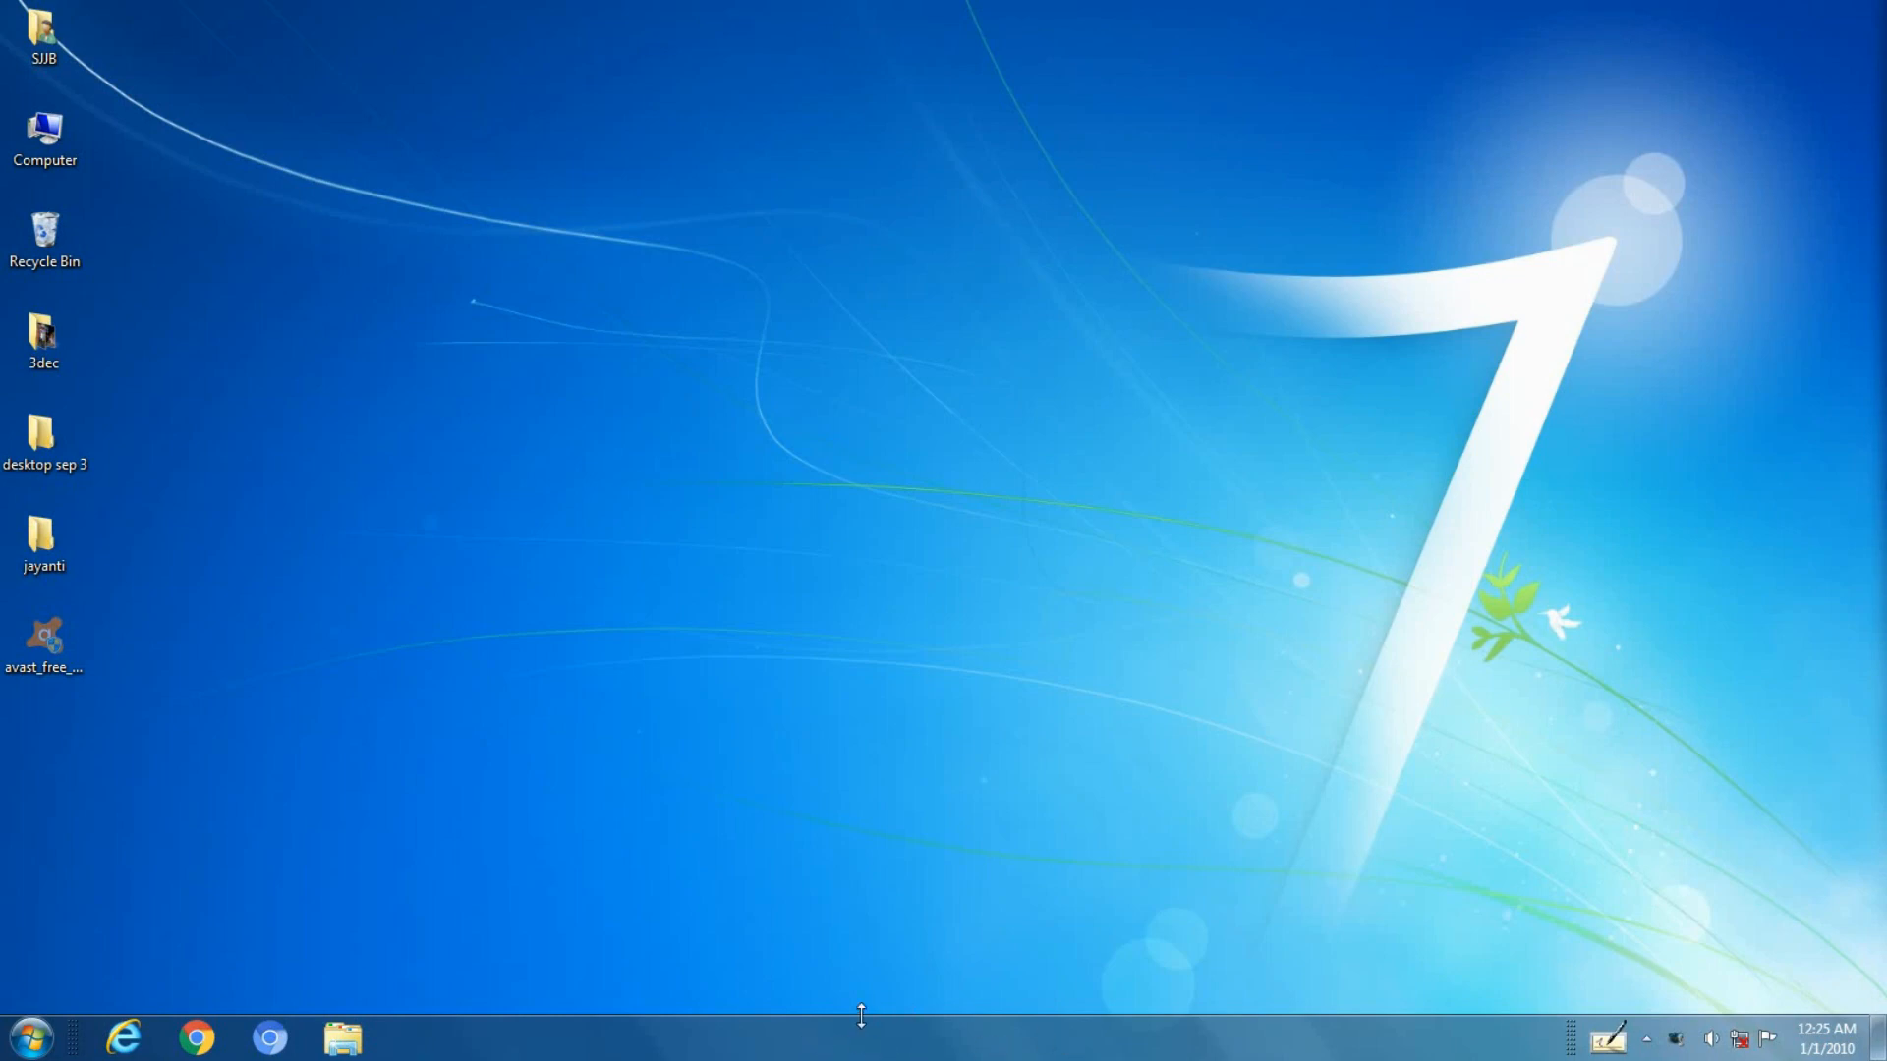
{"action": "mouse_move", "coordinate": [1427, 226]}
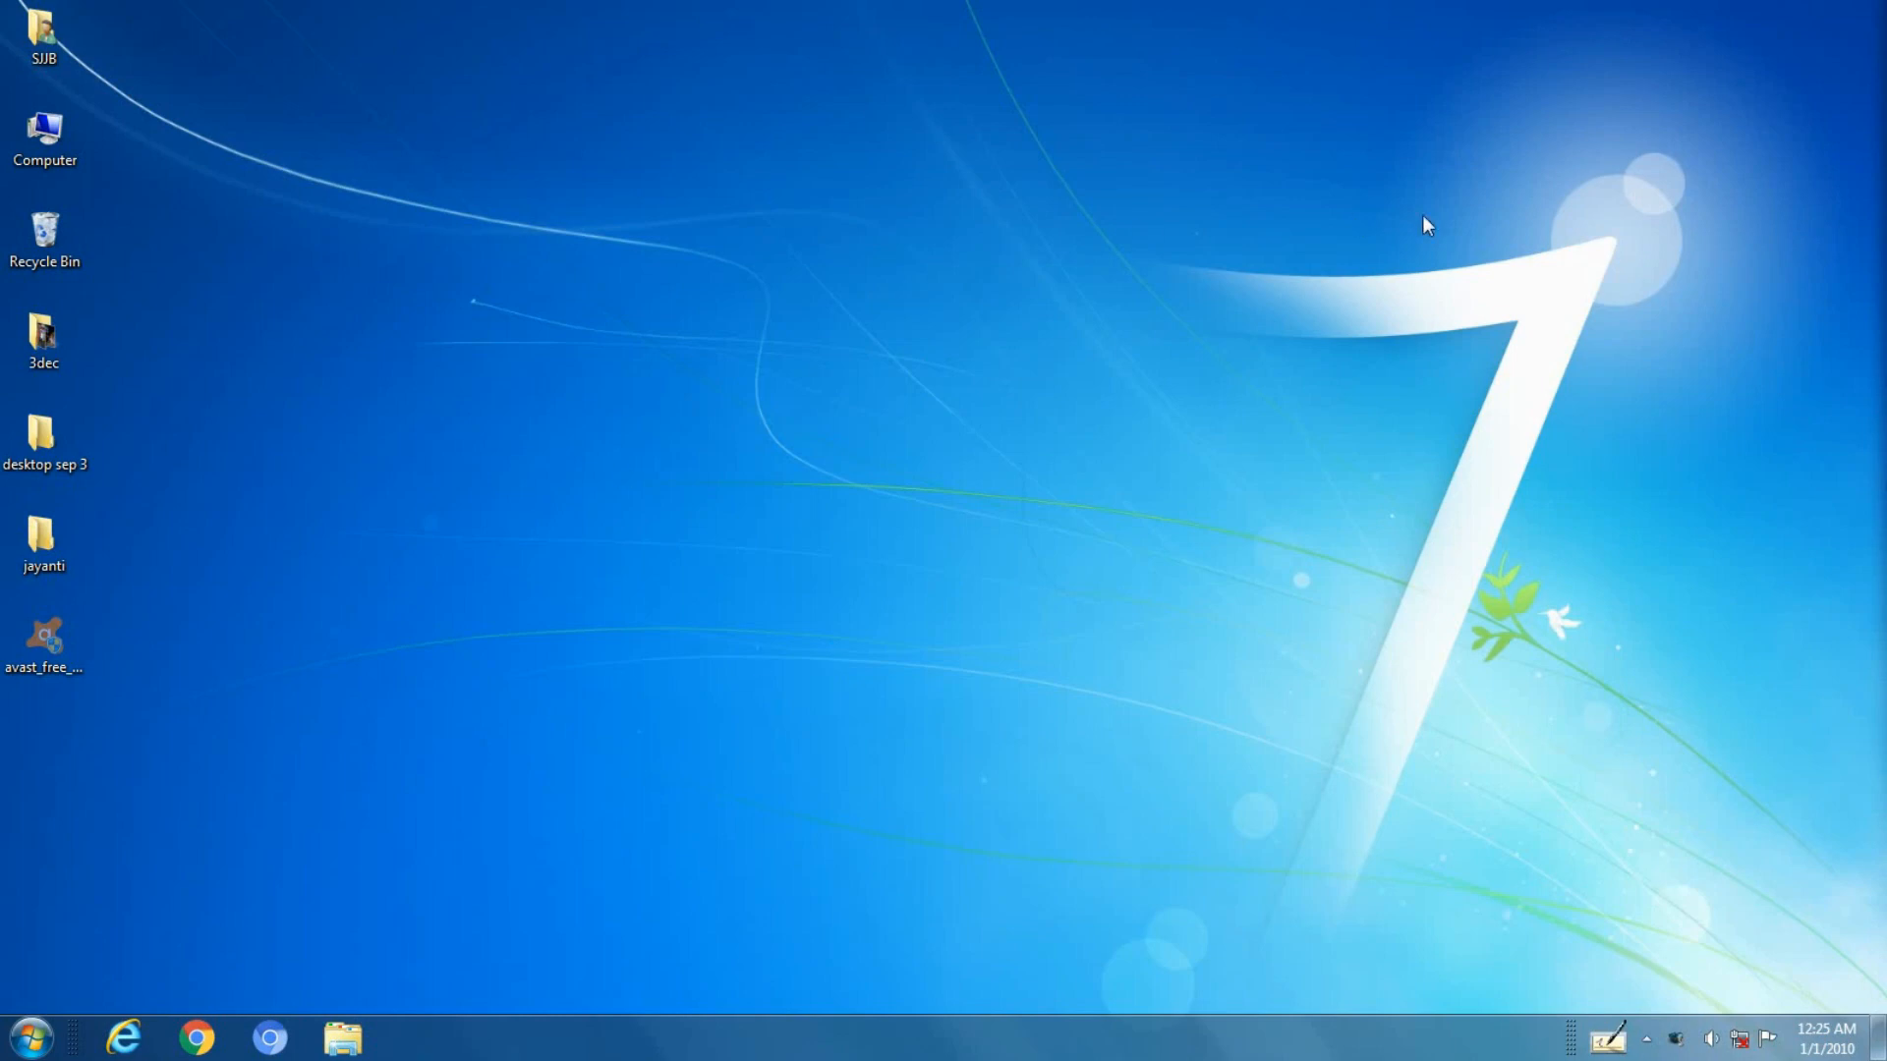
{"action": "mouse_move", "coordinate": [1877, 365]}
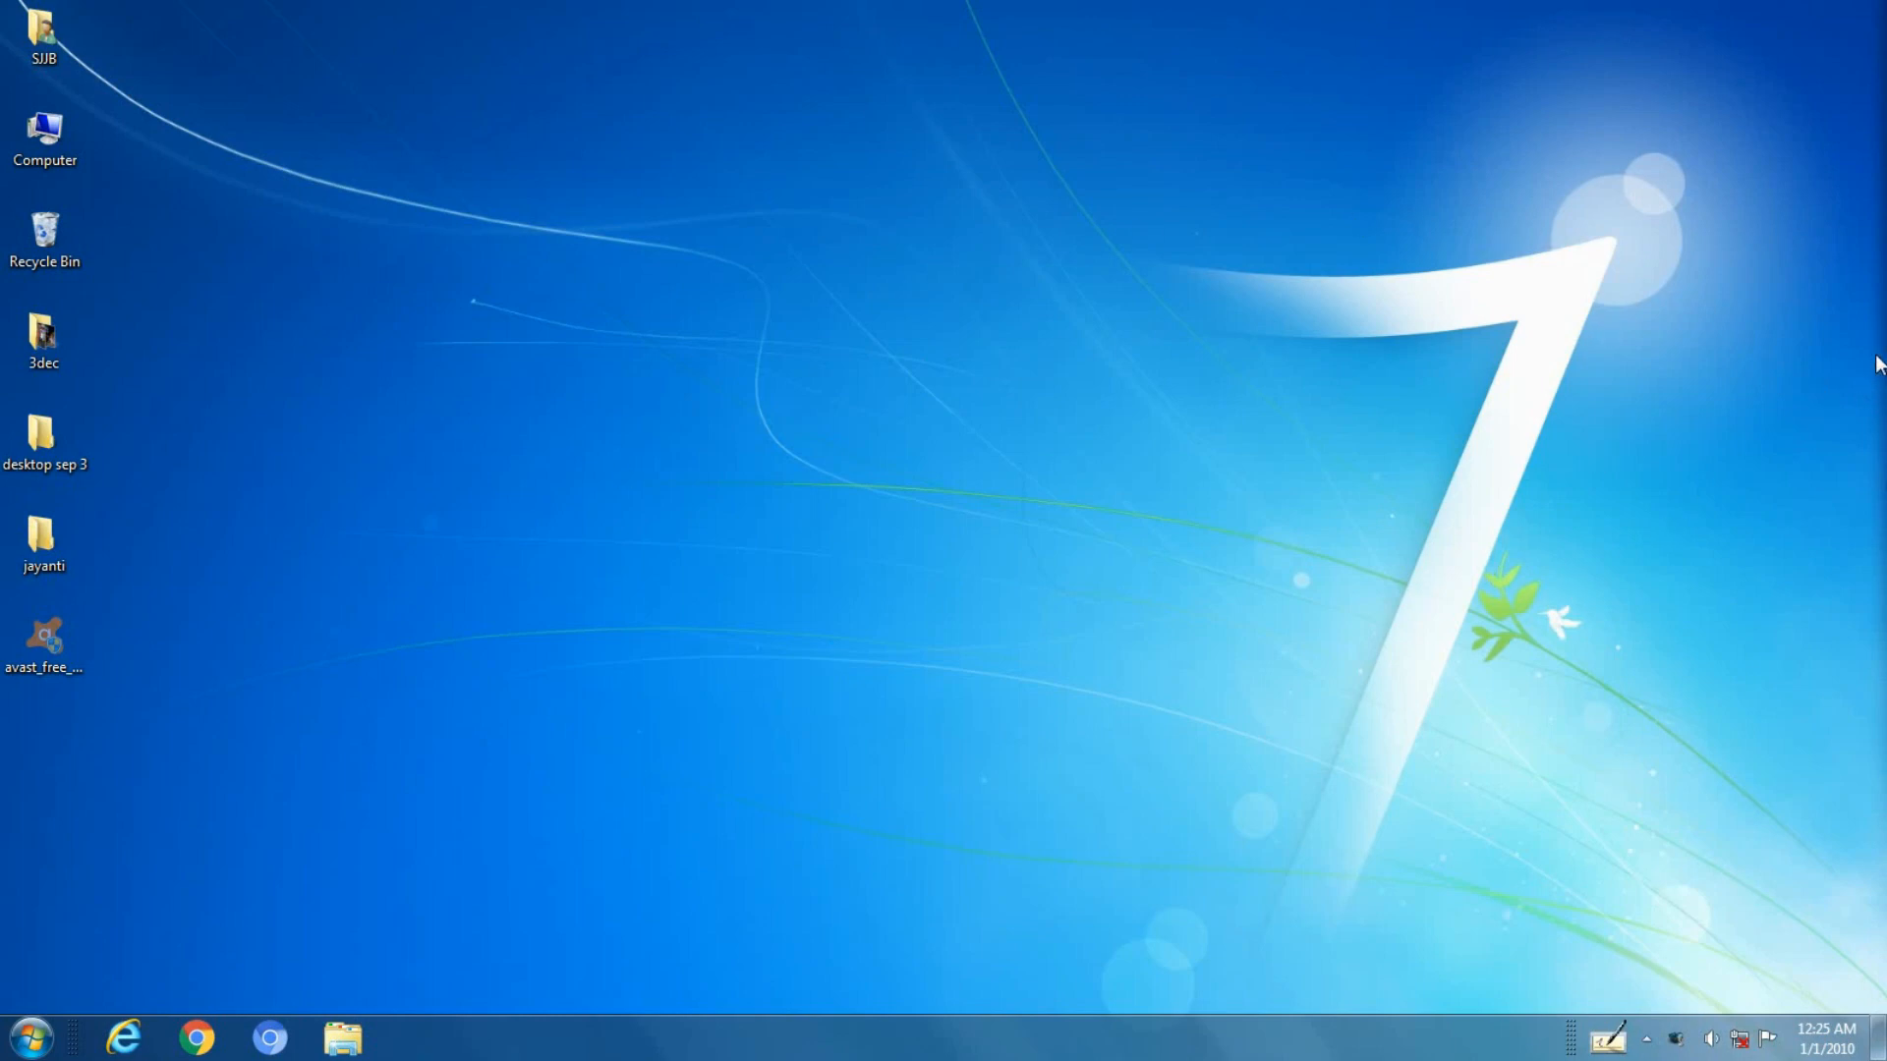
{"action": "mouse_move", "coordinate": [772, 17]}
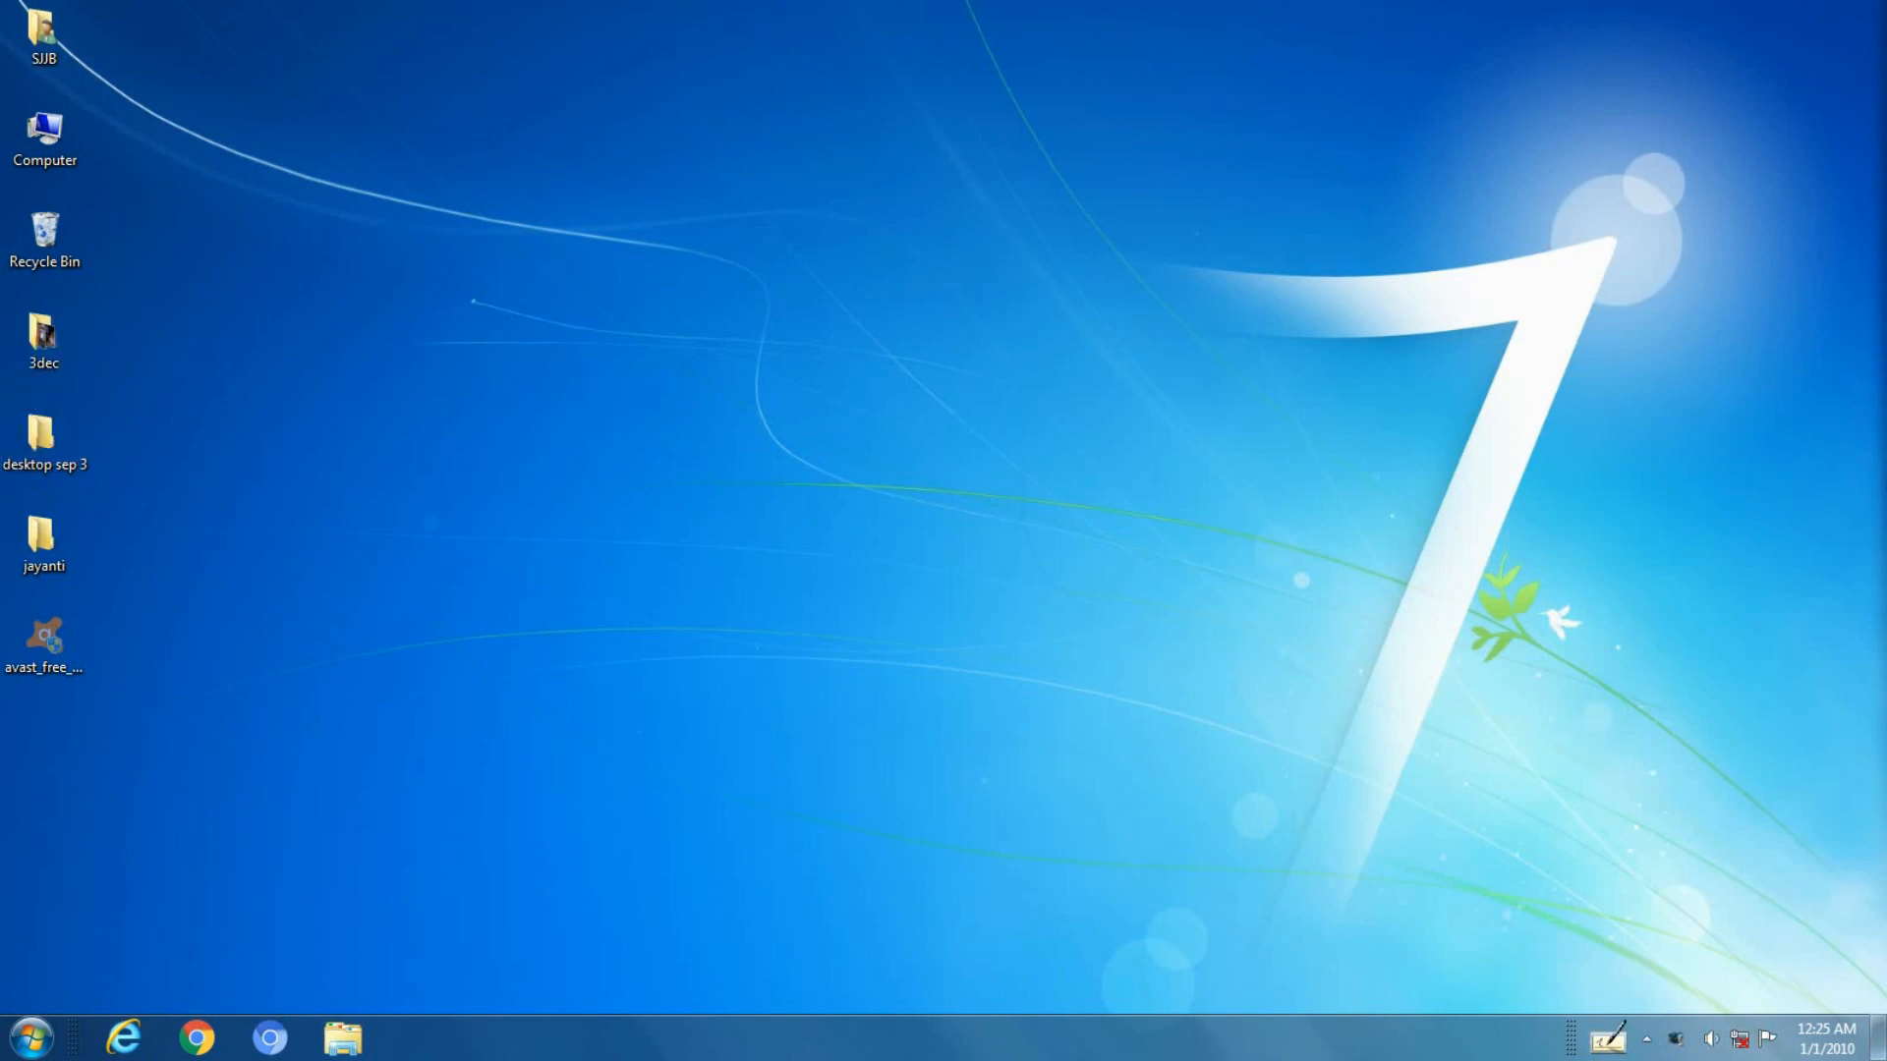
{"action": "mouse_move", "coordinate": [833, 1039]}
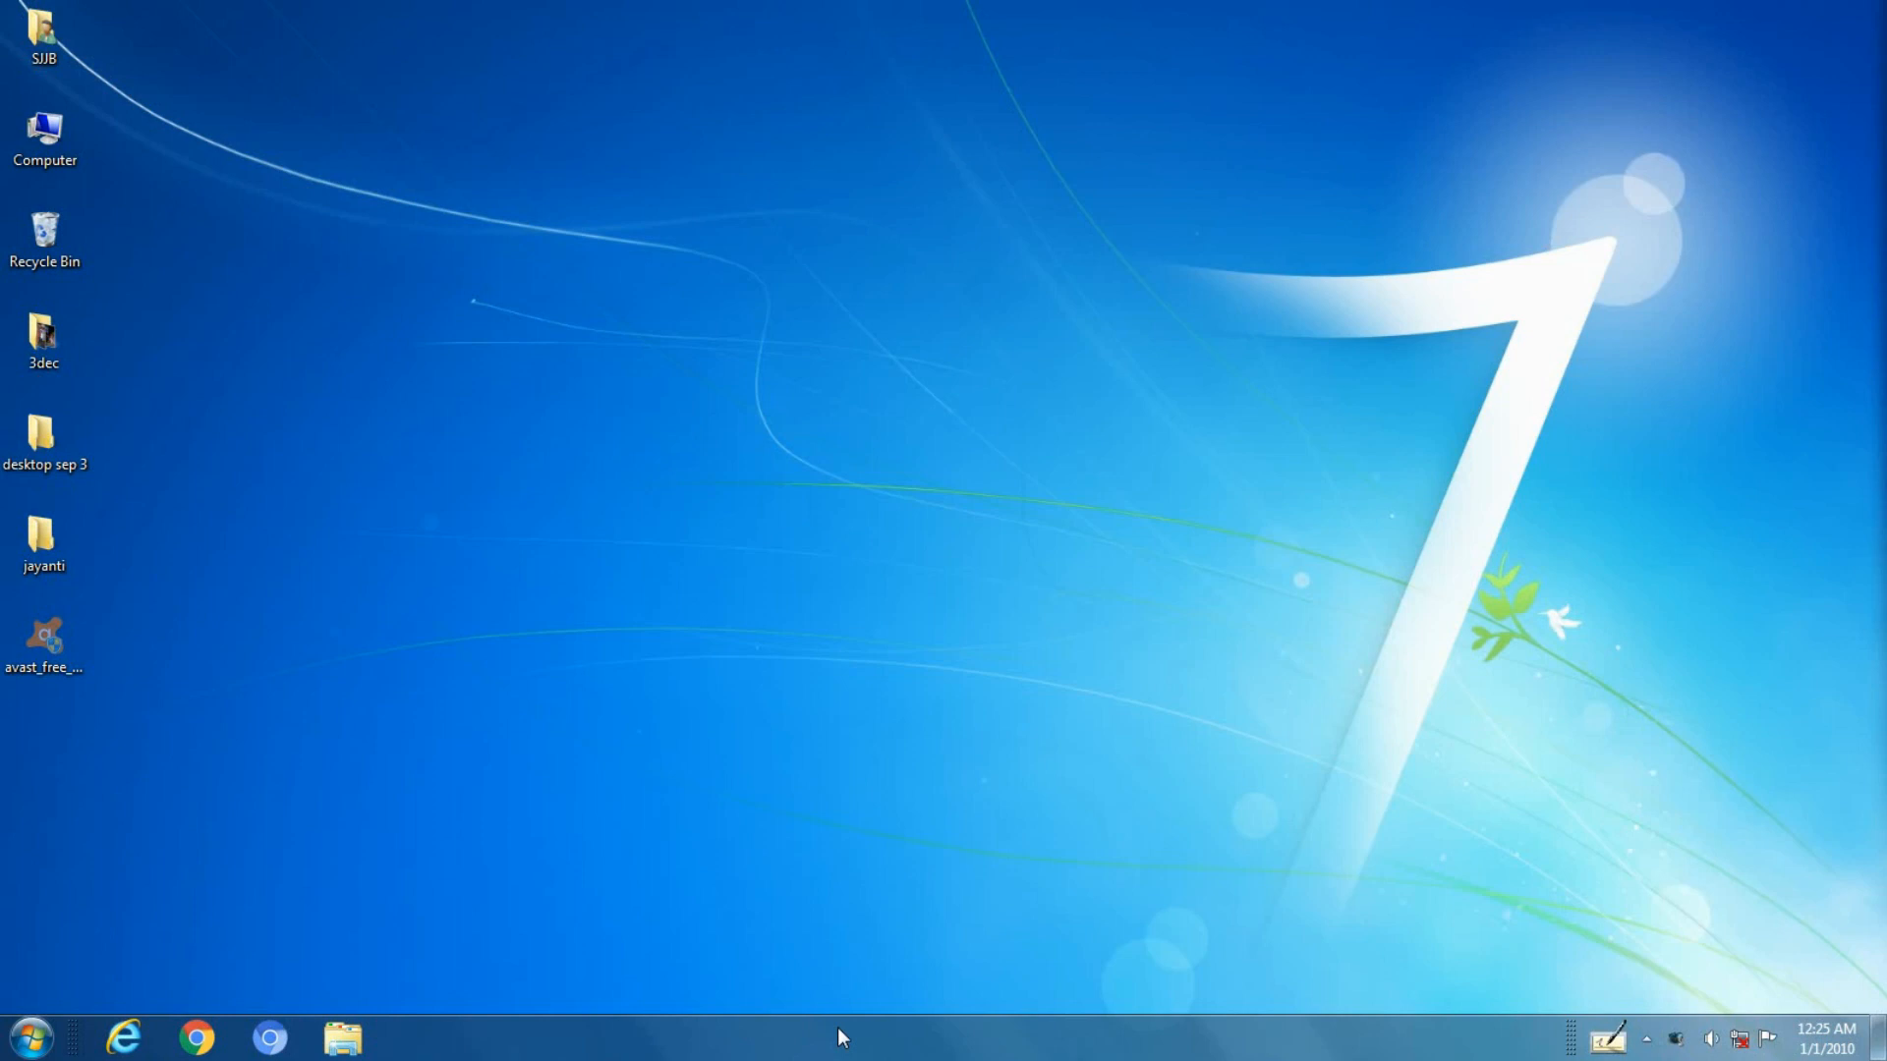
{"action": "mouse_move", "coordinate": [921, 977]}
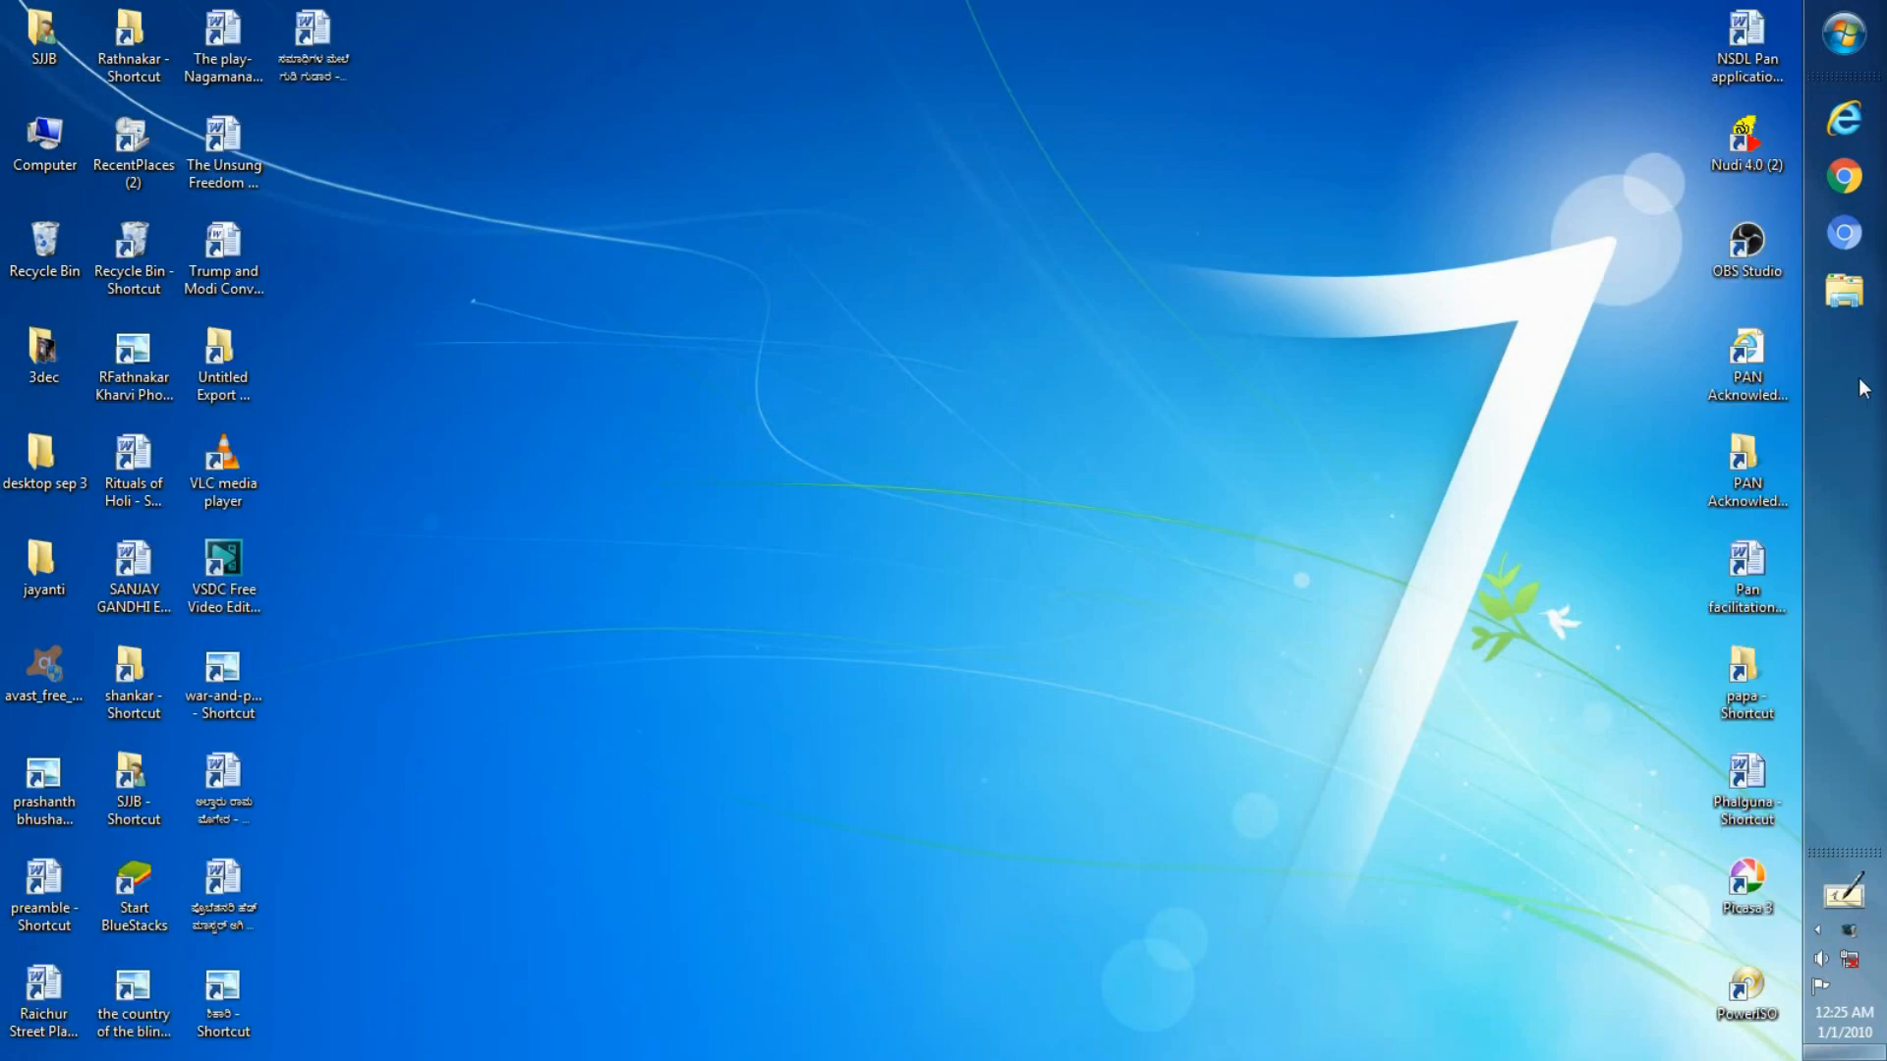
{"action": "mouse_move", "coordinate": [1858, 434]}
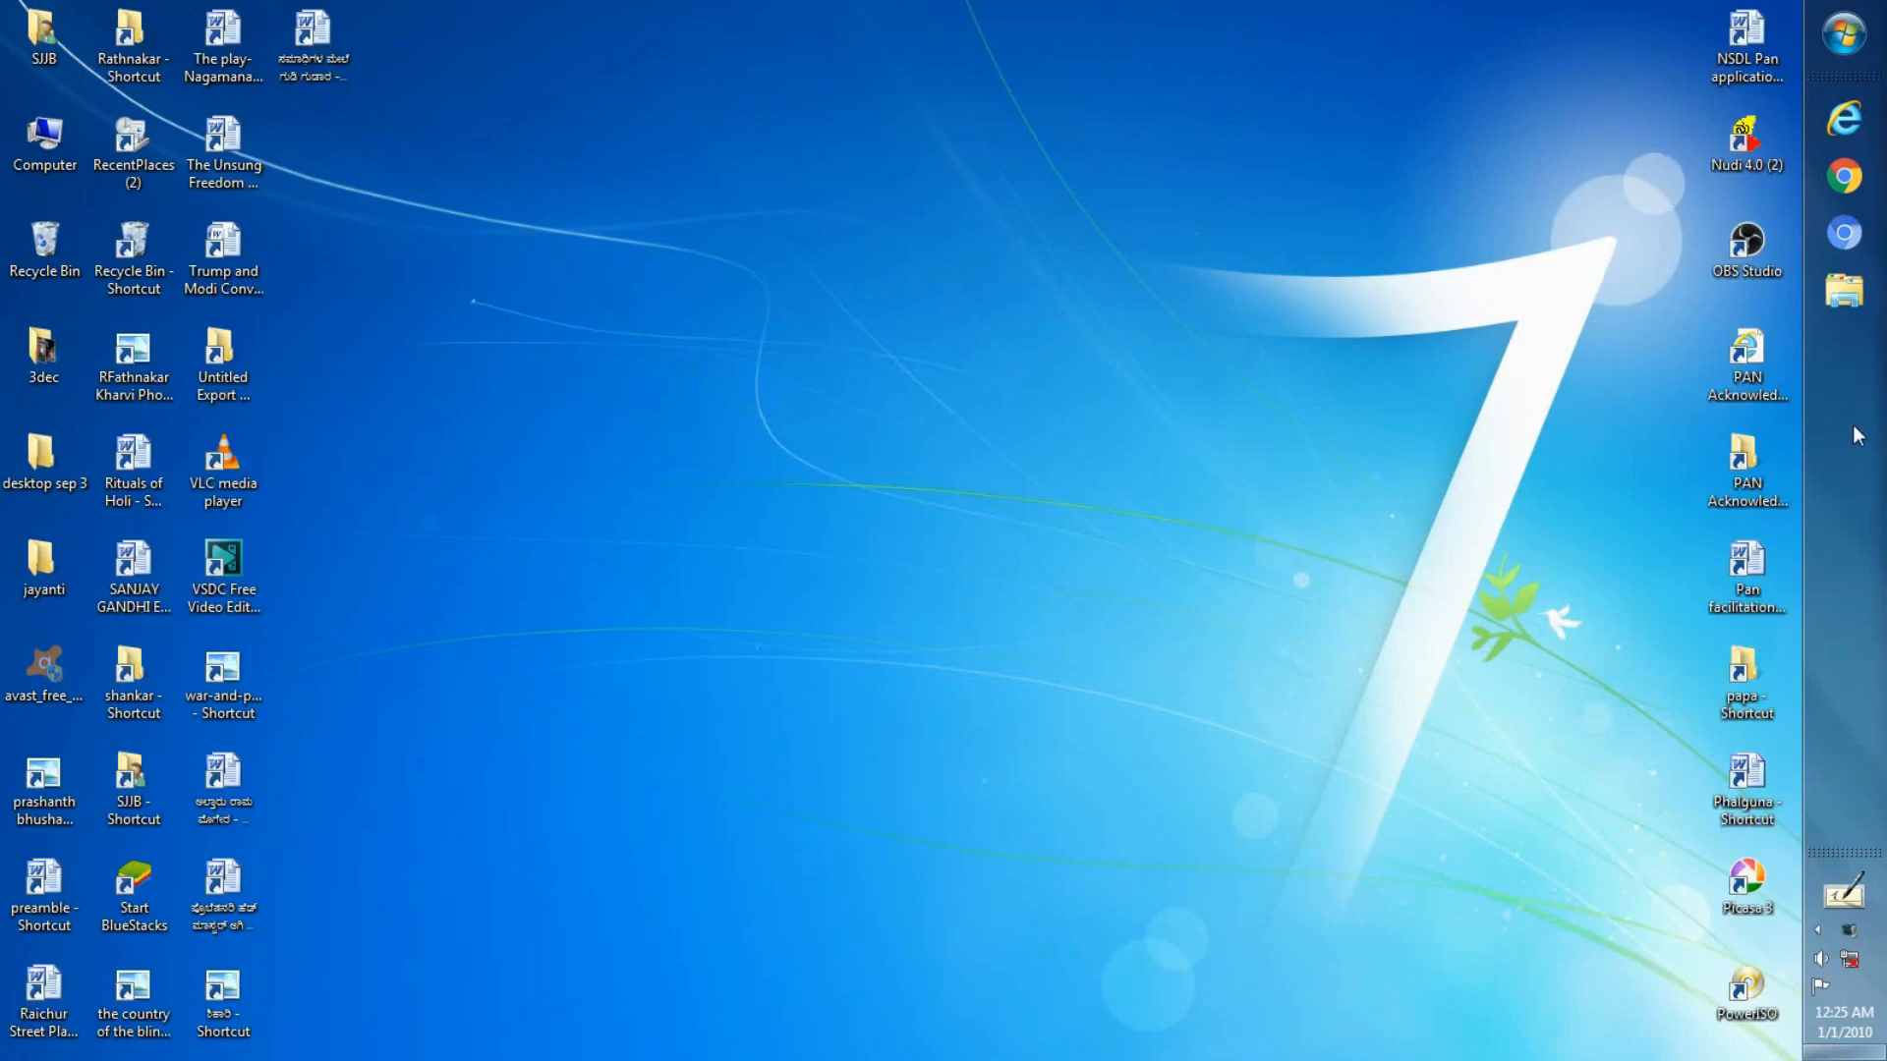
{"action": "mouse_move", "coordinate": [1827, 417]}
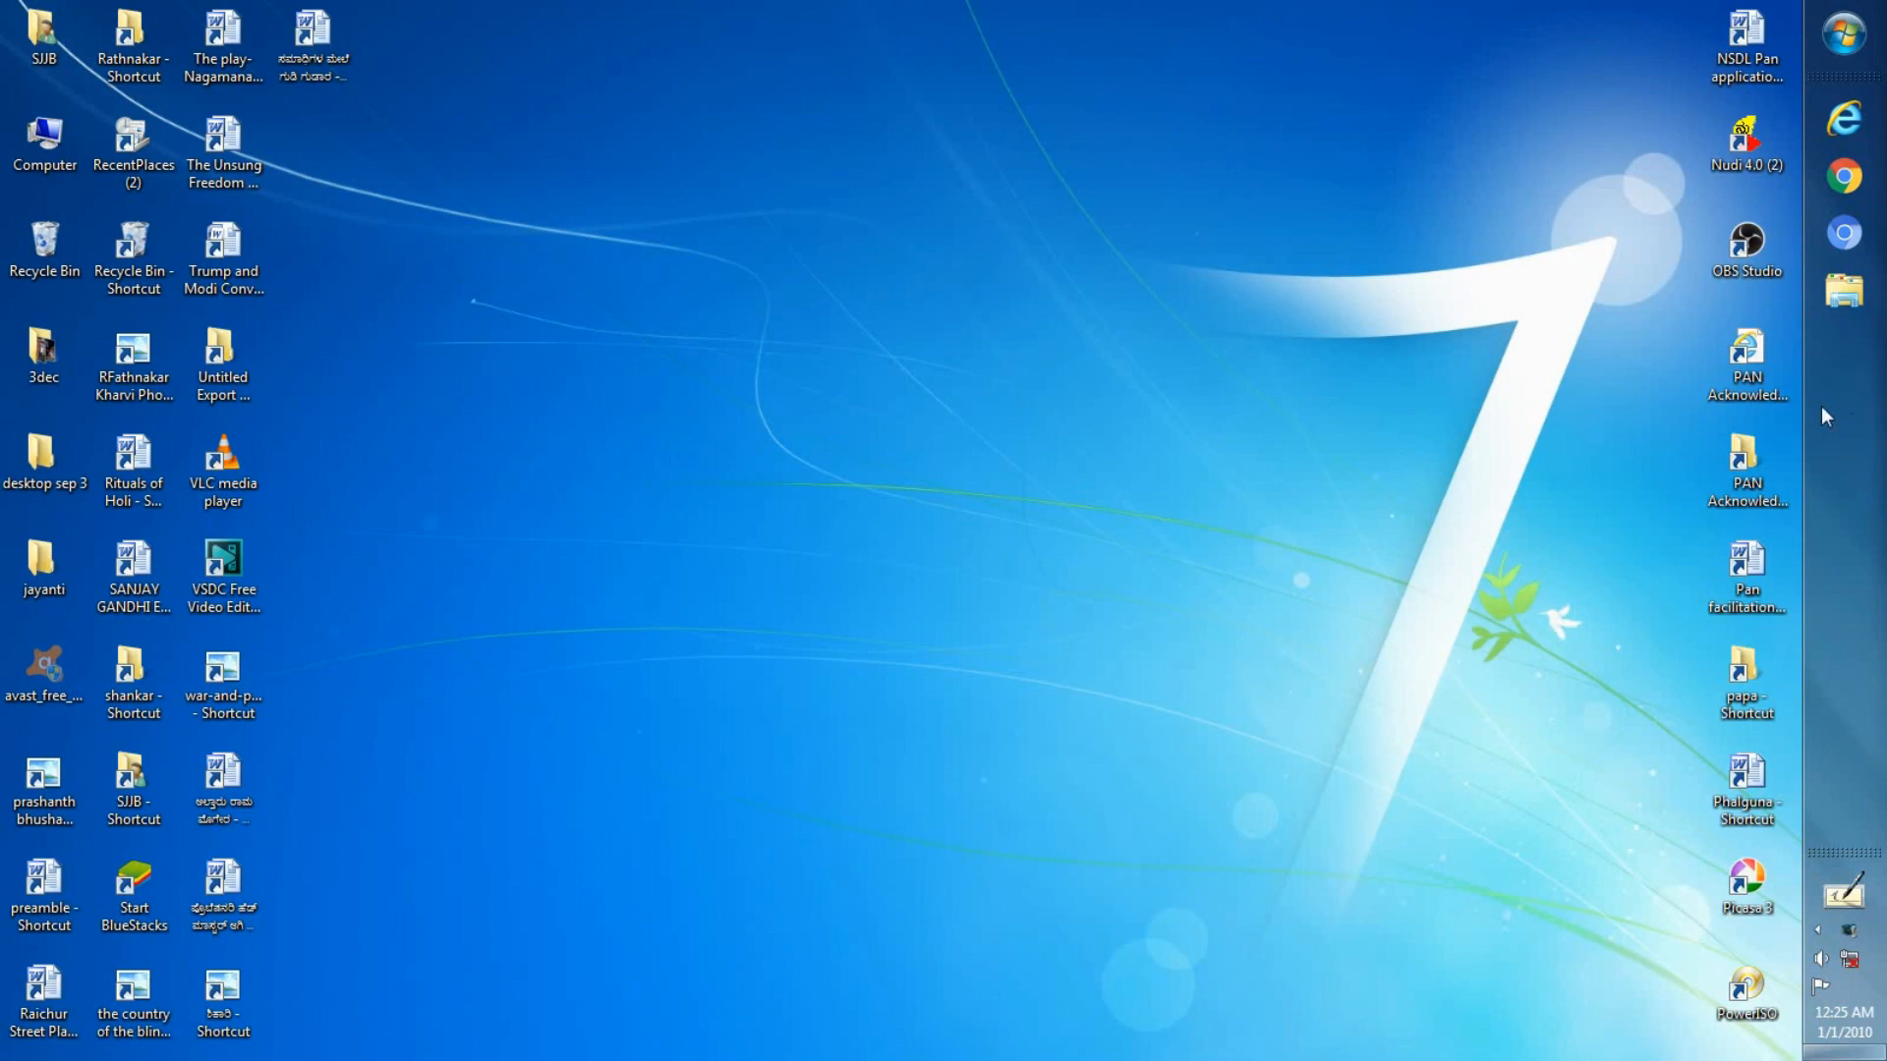
{"action": "mouse_move", "coordinate": [1880, 387]}
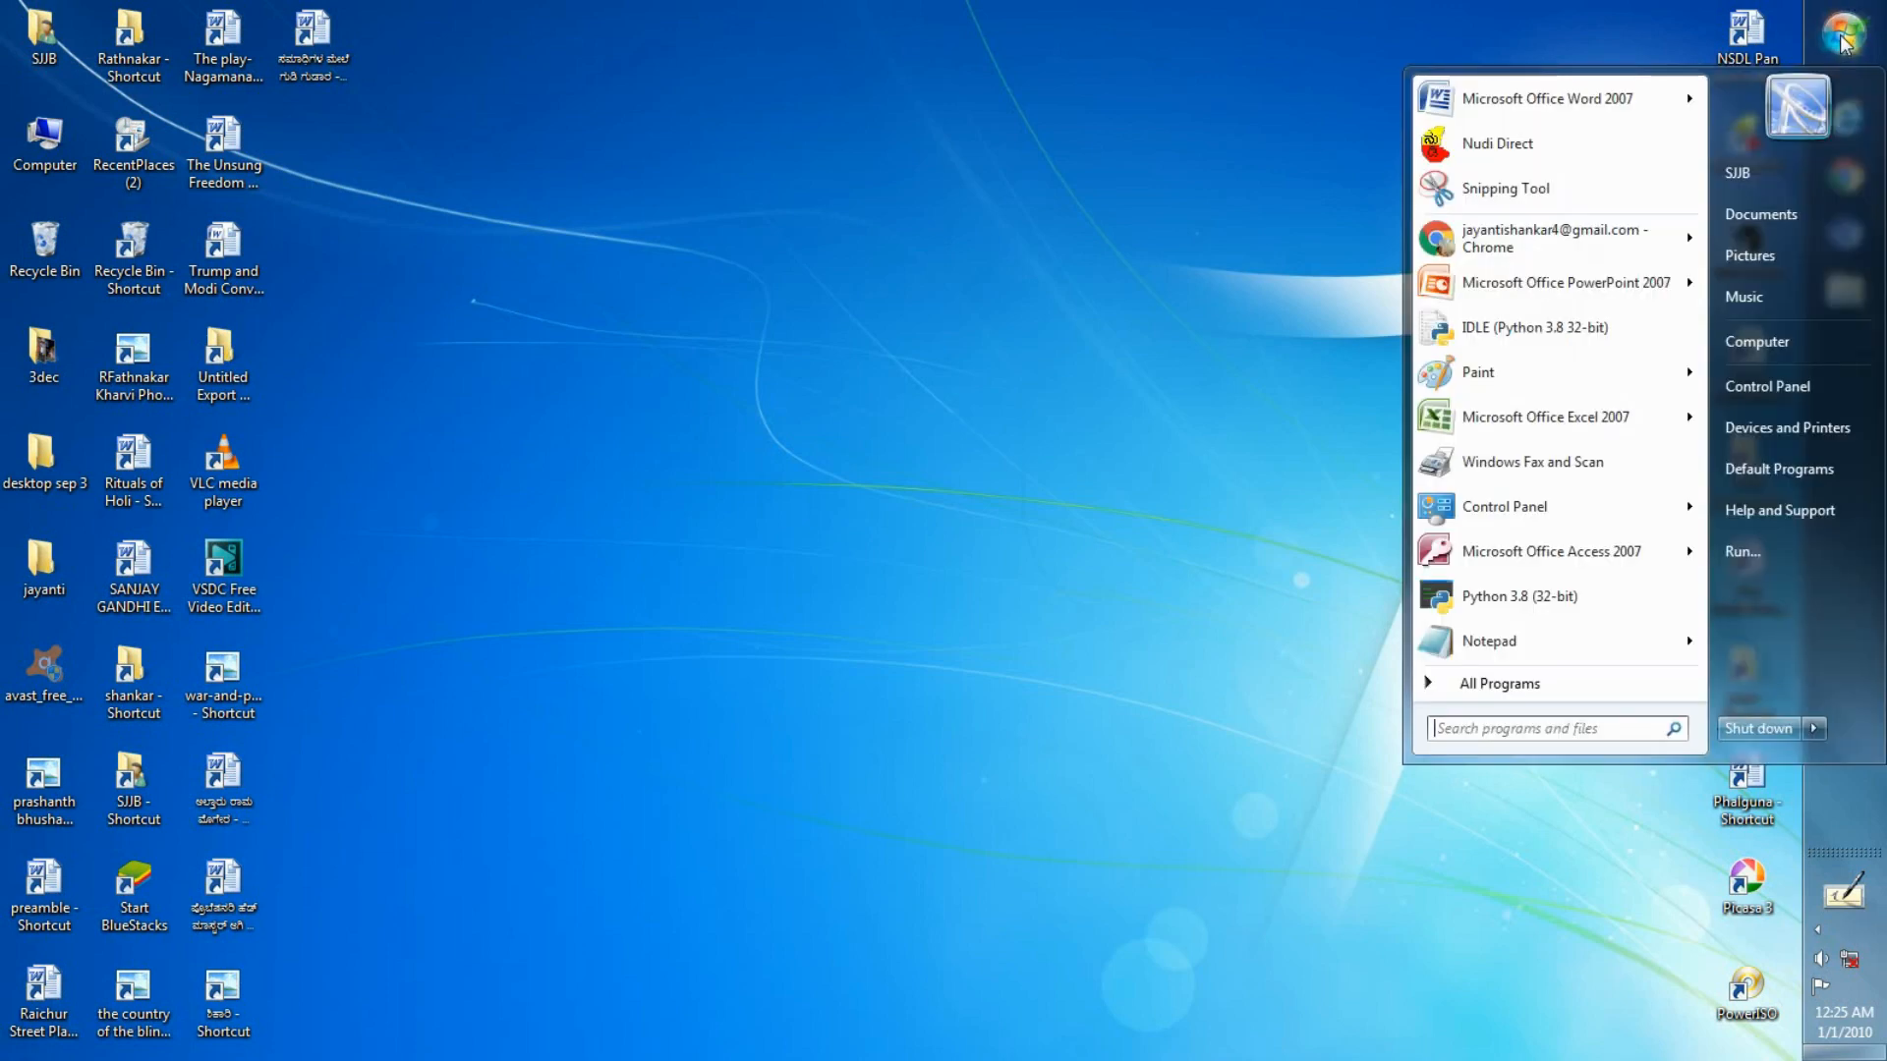
{"action": "mouse_move", "coordinate": [1770, 93]}
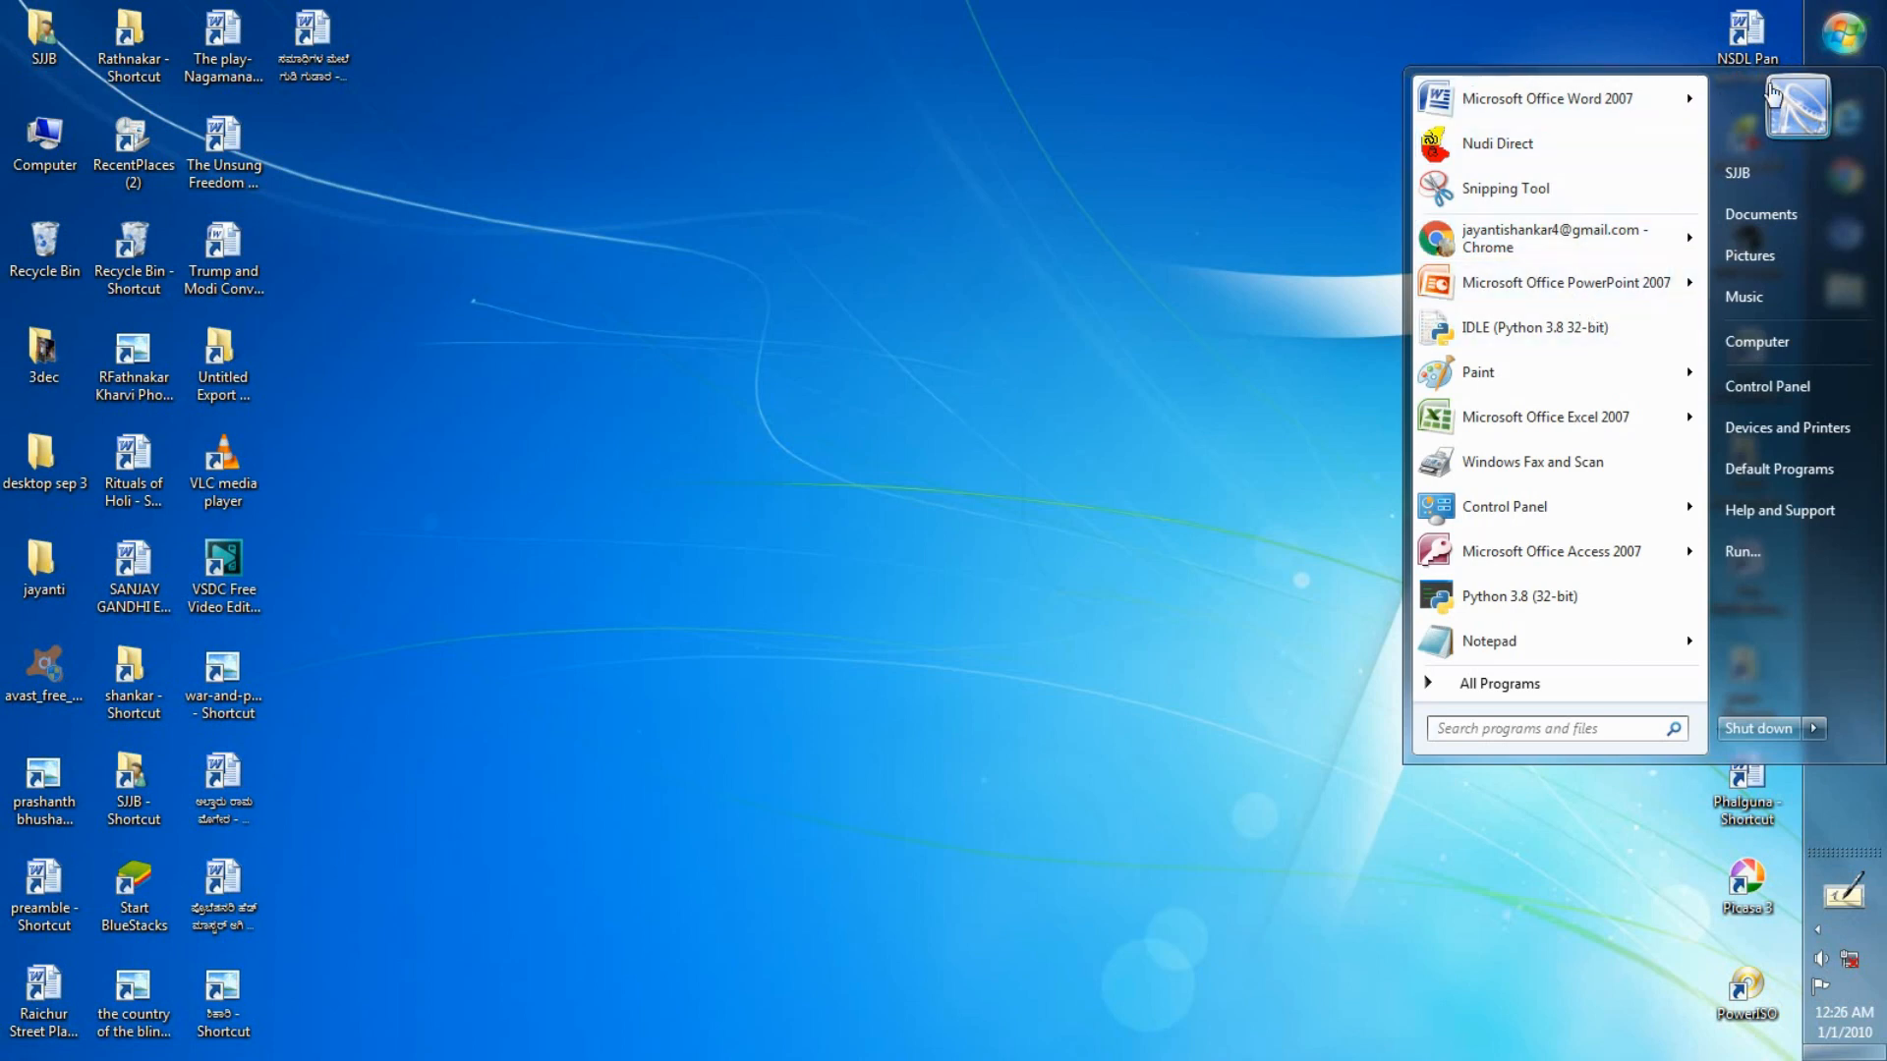
Dismiss the open programs list and reopen the Start menu from the relocated taskbar.
{"action": "left_click", "coordinate": [1111, 473]}
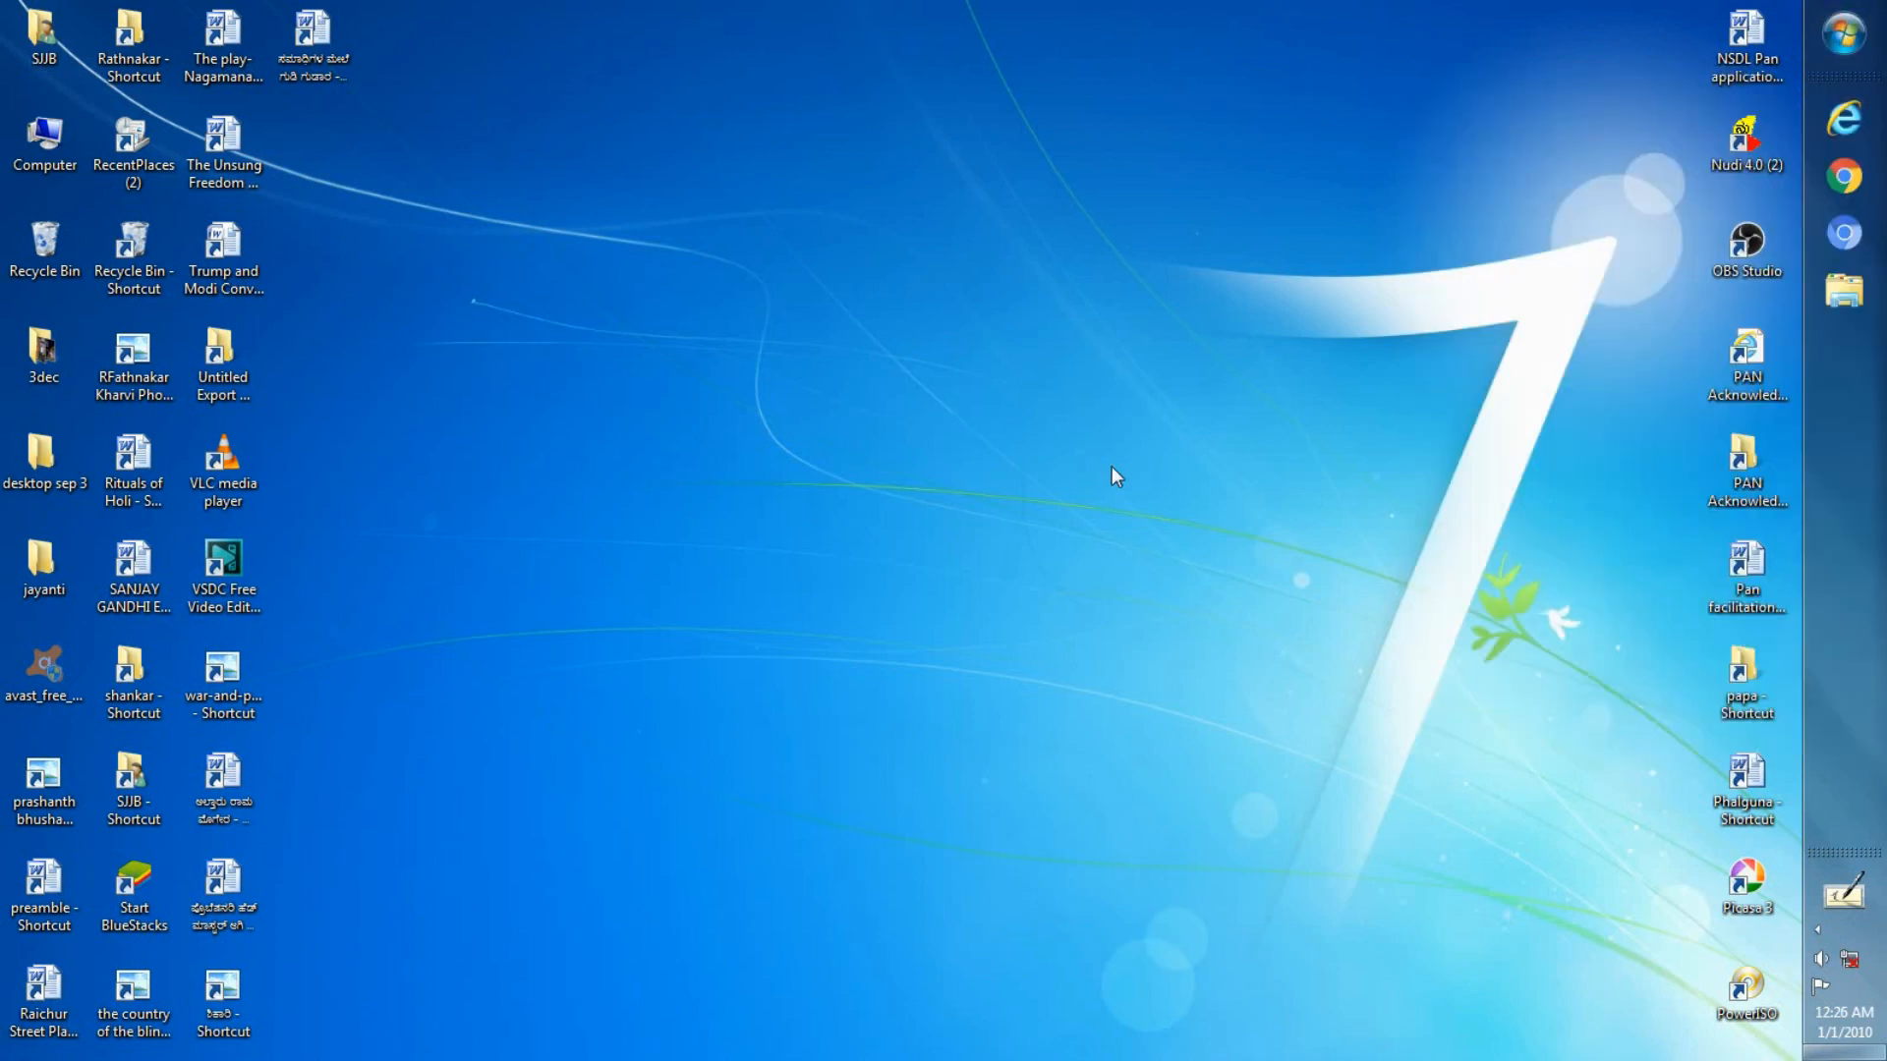
{"action": "left_click", "coordinate": [15, 1042]}
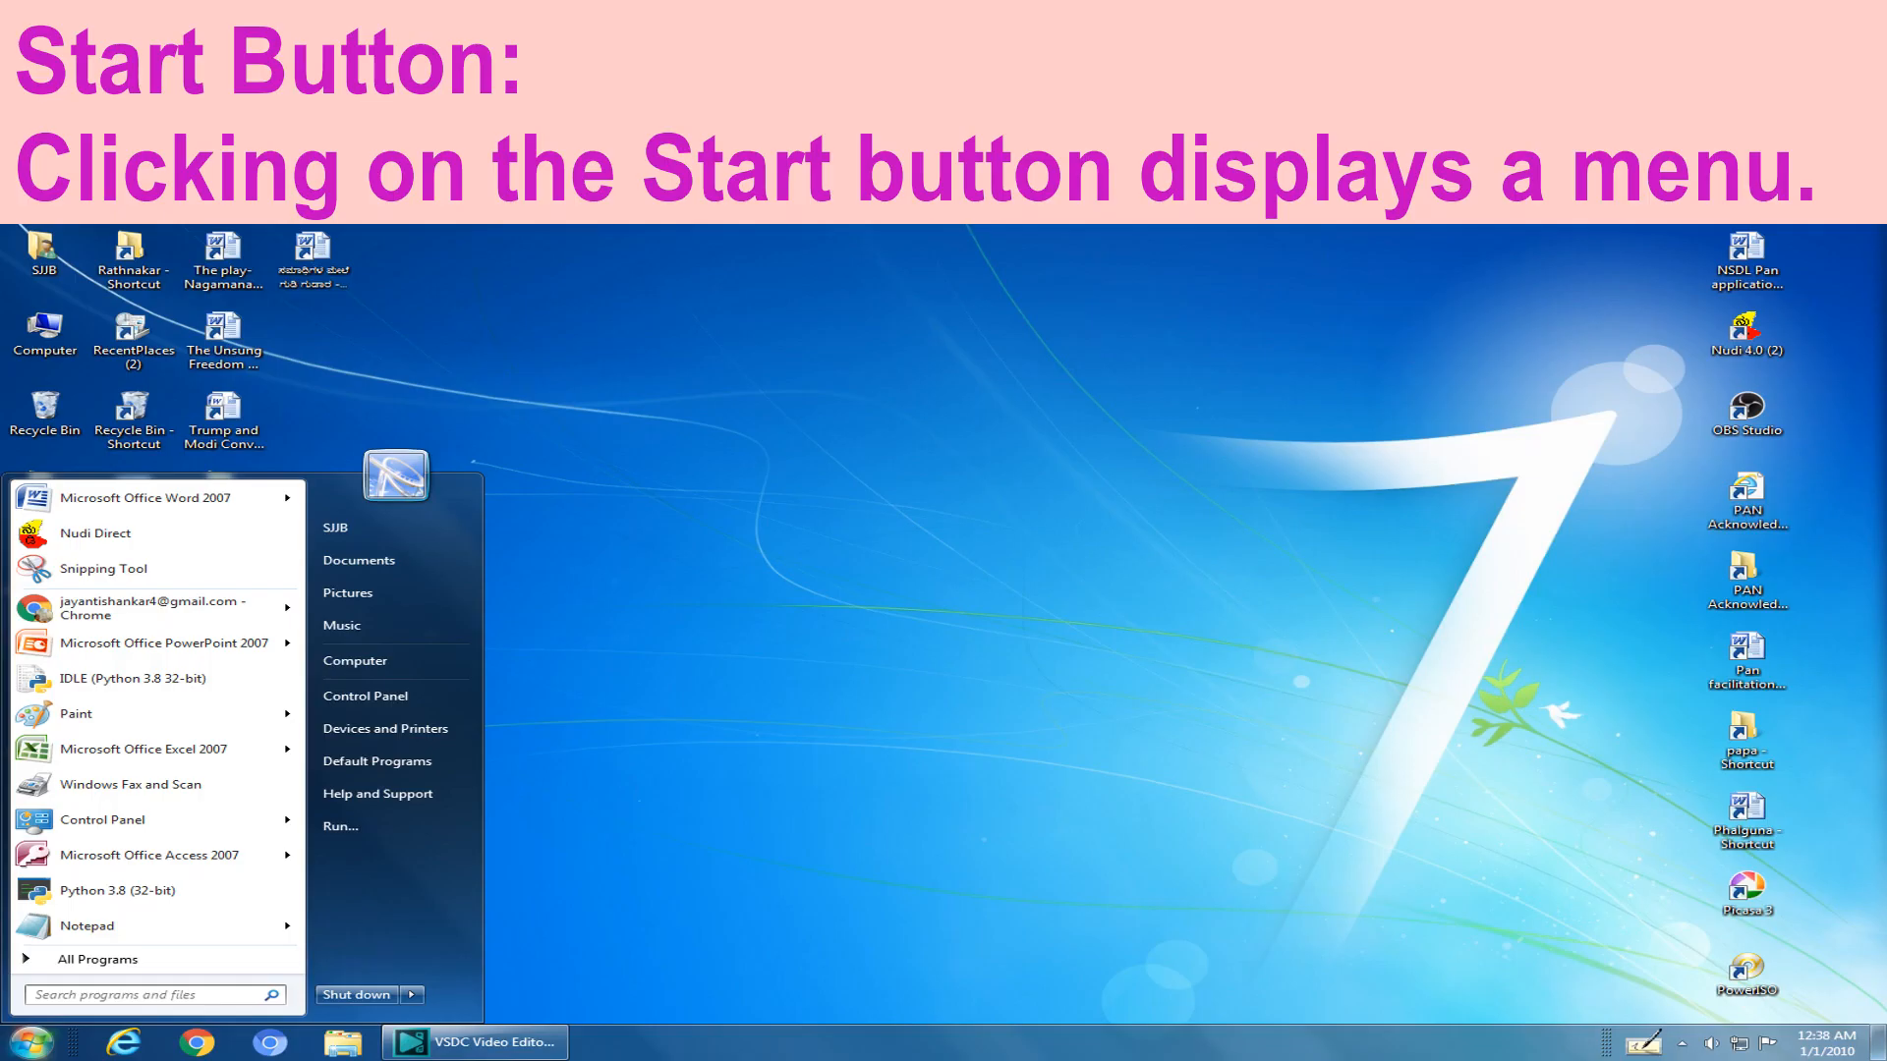